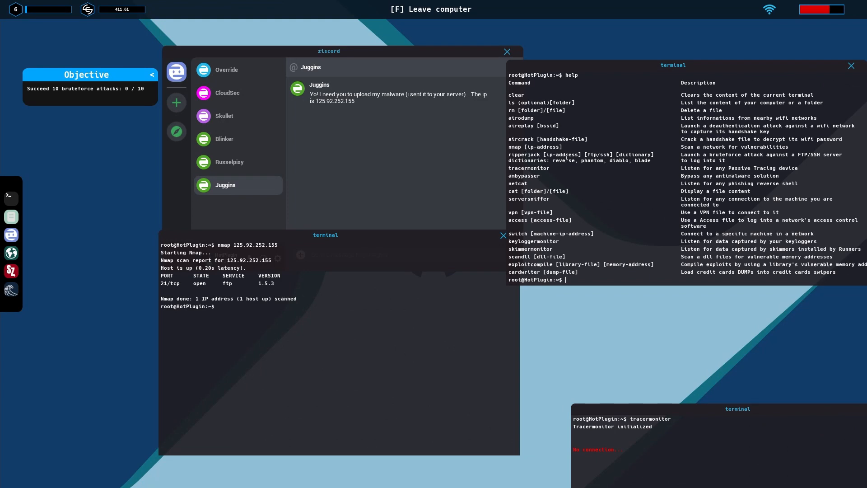
pyautogui.moveTo(742, 160)
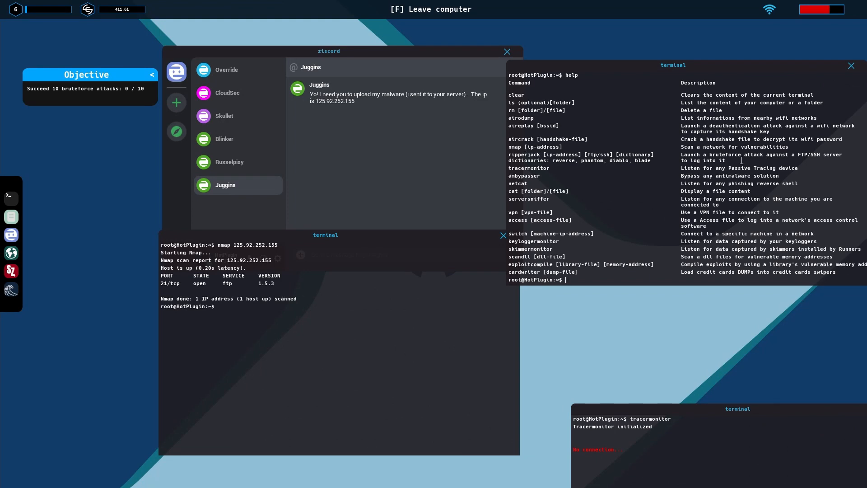
pyautogui.moveTo(784, 163)
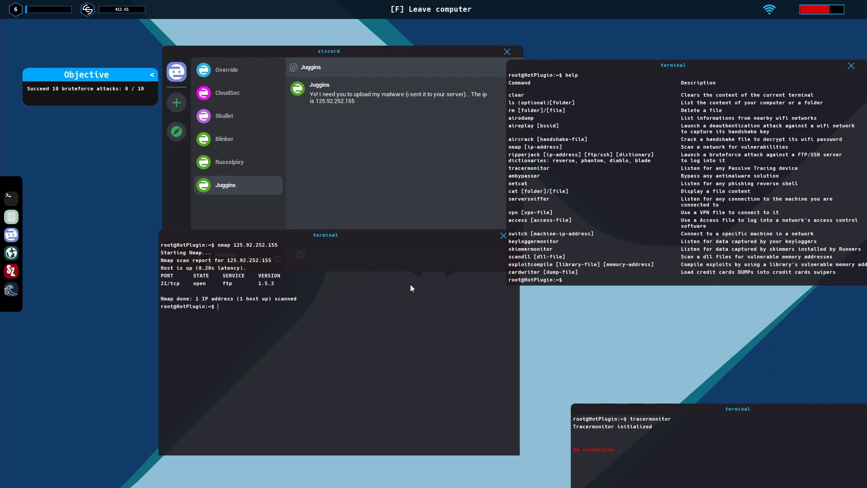
pyautogui.moveTo(135, 102)
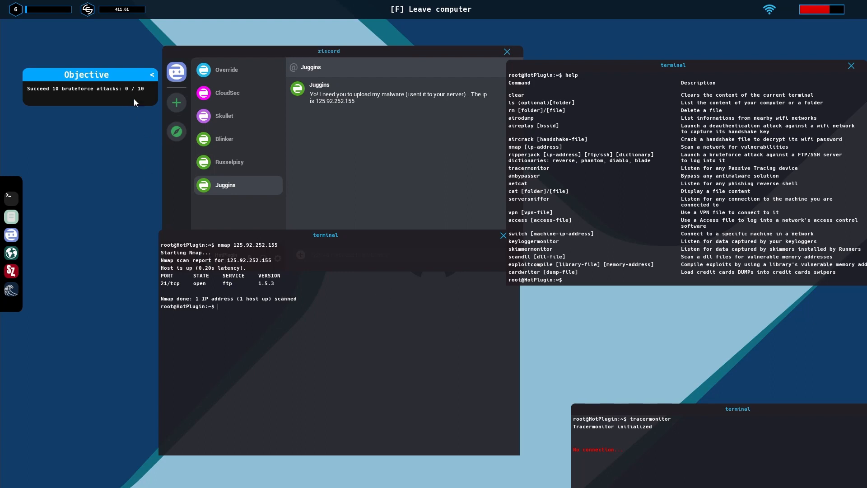
pyautogui.moveTo(531, 161)
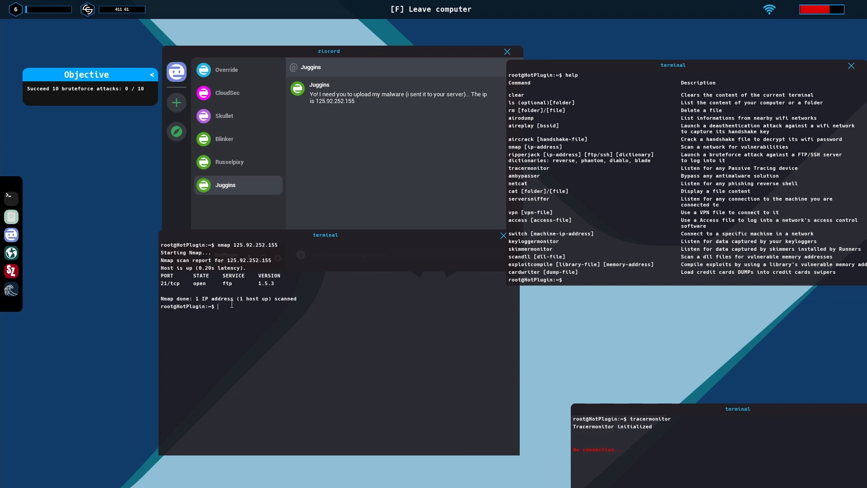
# Compose 'ripperjack 125.92.252.155 ftp reverse' in the terminal, taking 'reverse' from the help text, without running it
pyautogui.write('ripperjack')
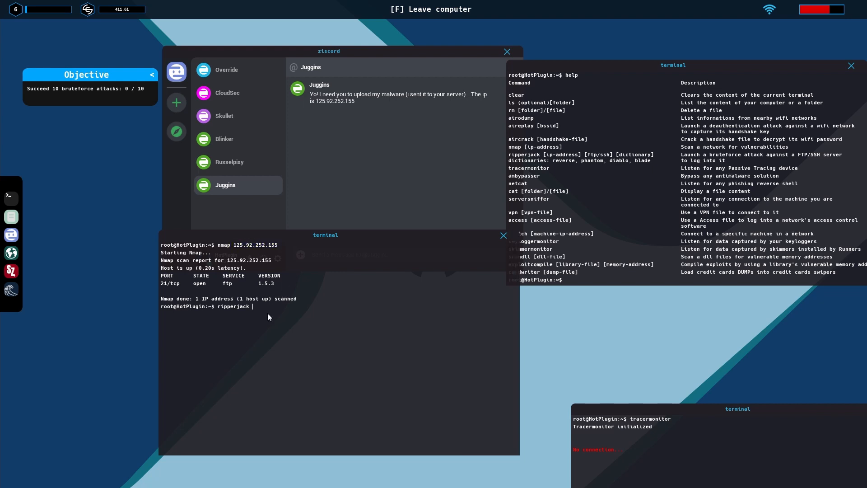
pyautogui.write('125.92.252.155')
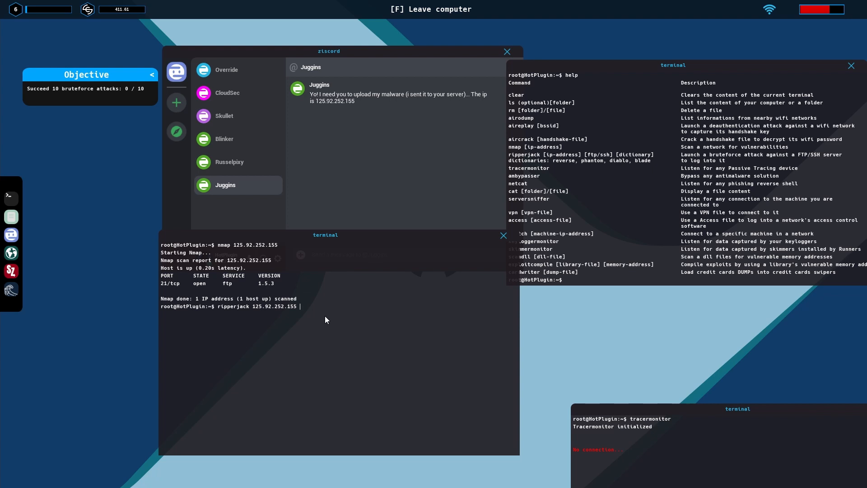
pyautogui.moveTo(318, 323)
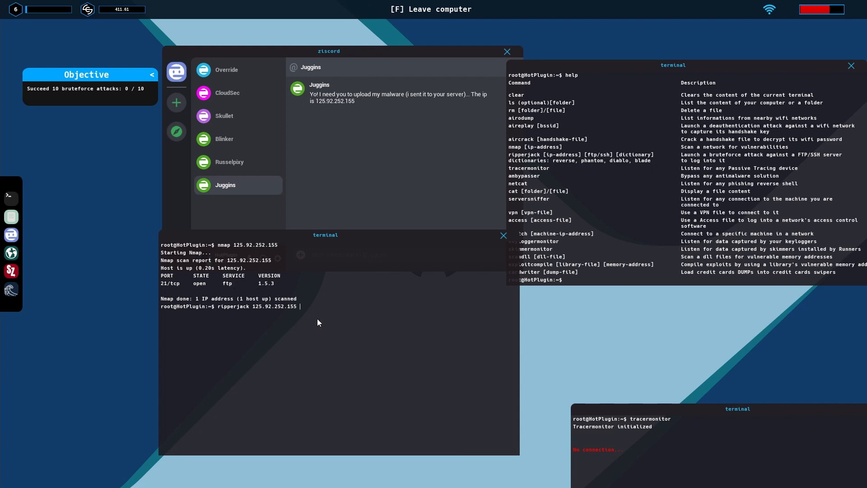
pyautogui.moveTo(321, 318)
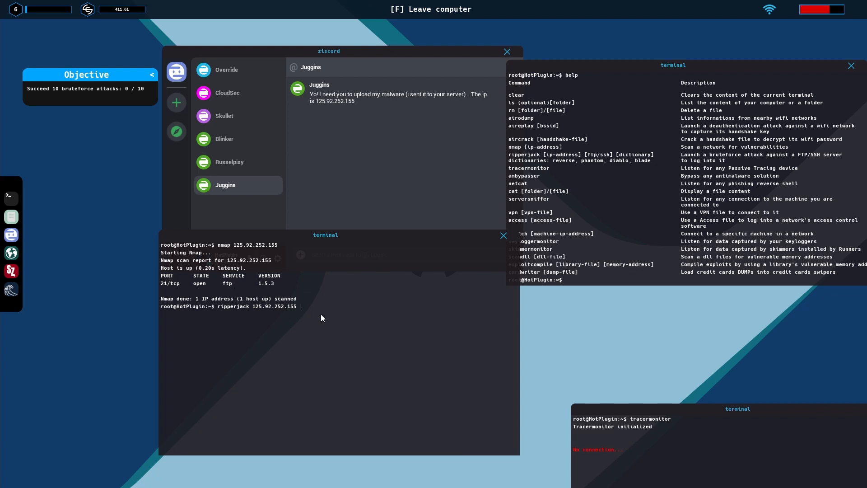
pyautogui.write('f')
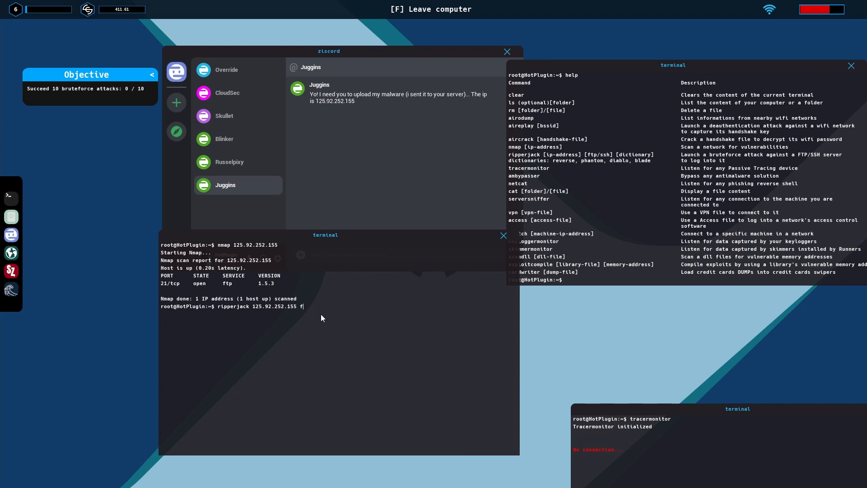
pyautogui.write('tp')
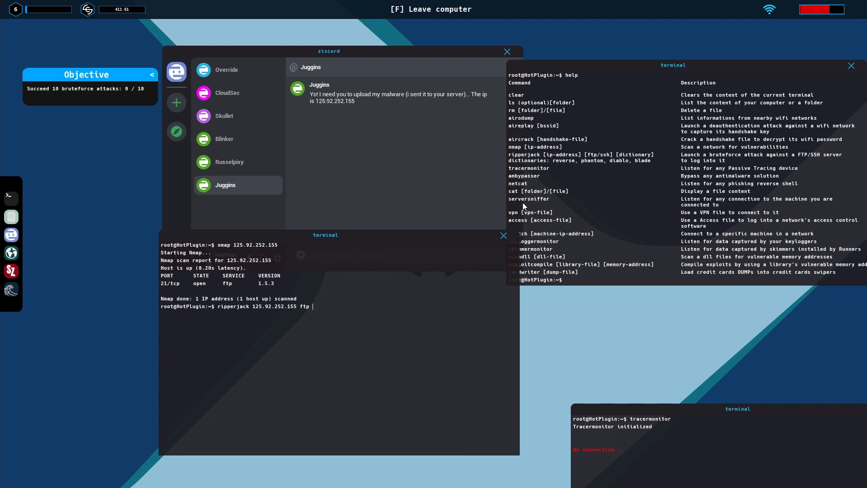
pyautogui.doubleClick(562, 160)
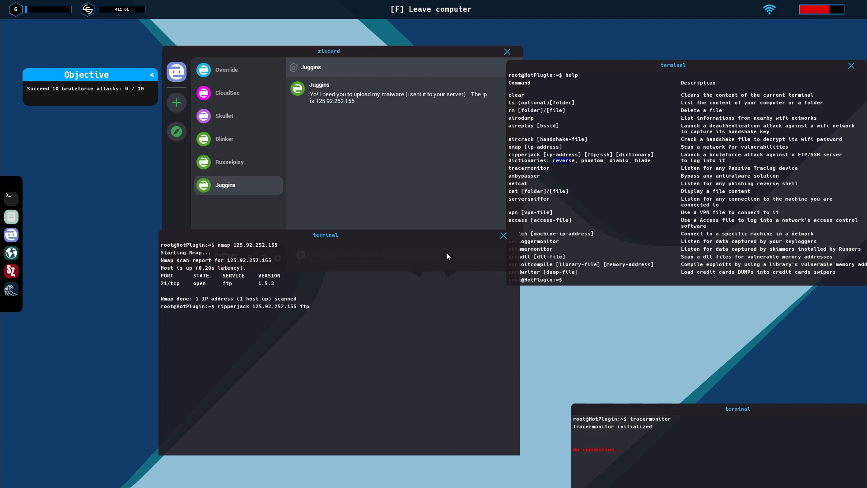
pyautogui.write('revers')
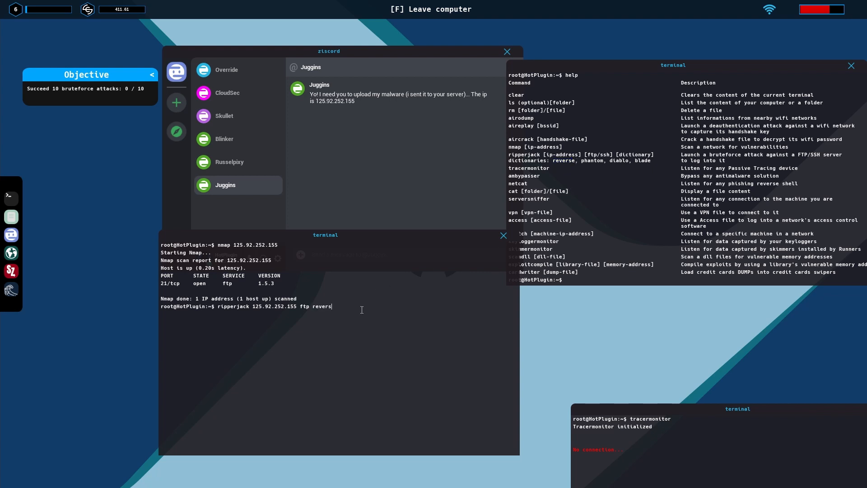
pyautogui.write('e')
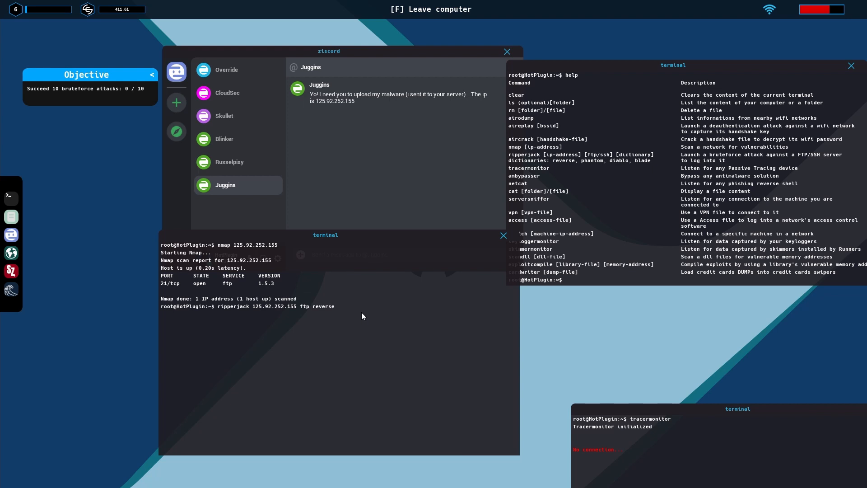
pyautogui.moveTo(339, 306)
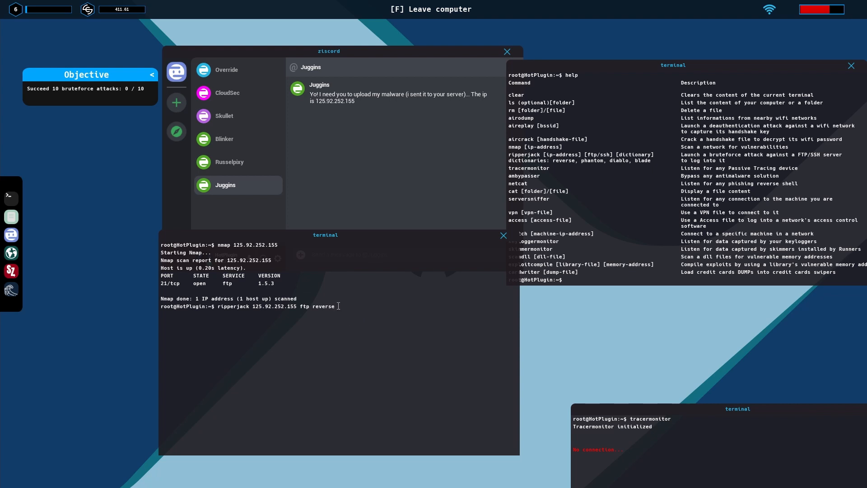
pyautogui.moveTo(432, 341)
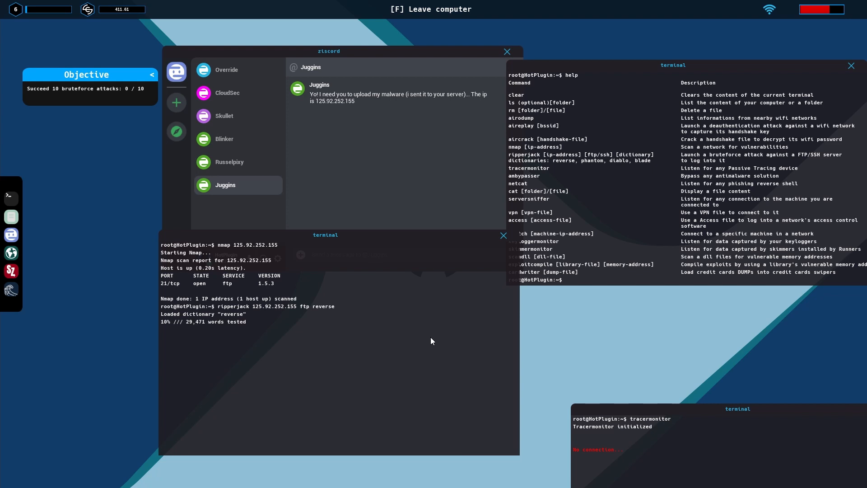
pyautogui.moveTo(430, 340)
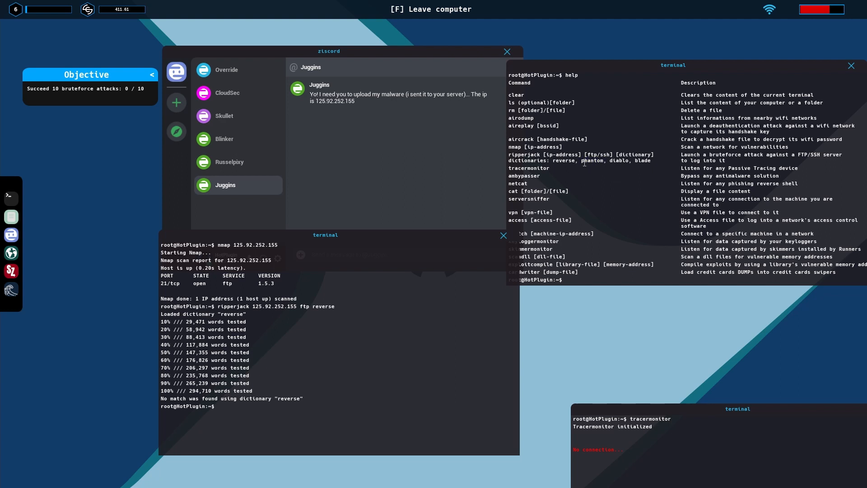
# Run 'ripperjack 125.92.252.155 ftp phantom' to crack and log into the FTP server, then move the terminal higher
pyautogui.doubleClick(592, 161)
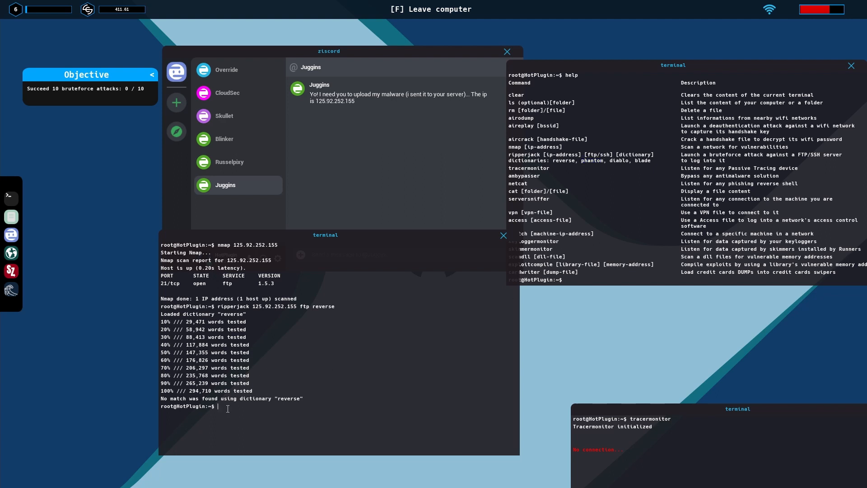
pyautogui.write('ripperjack 125.92.252.155 ftp r')
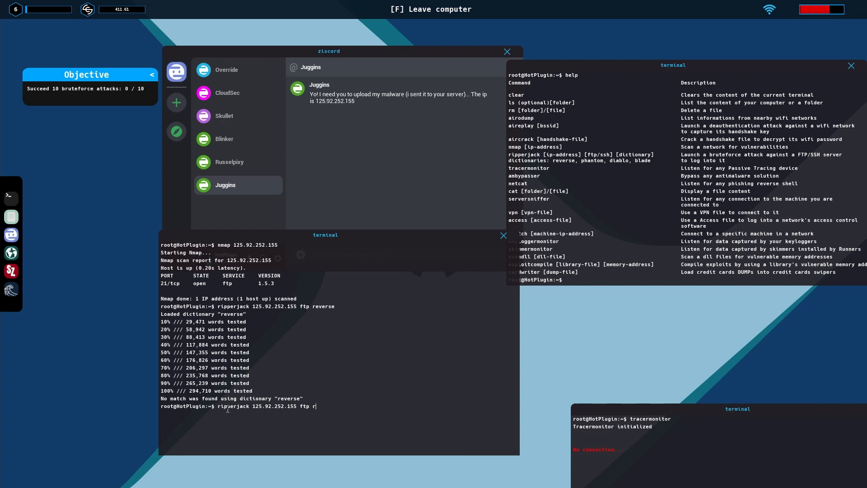
pyautogui.write('phanto')
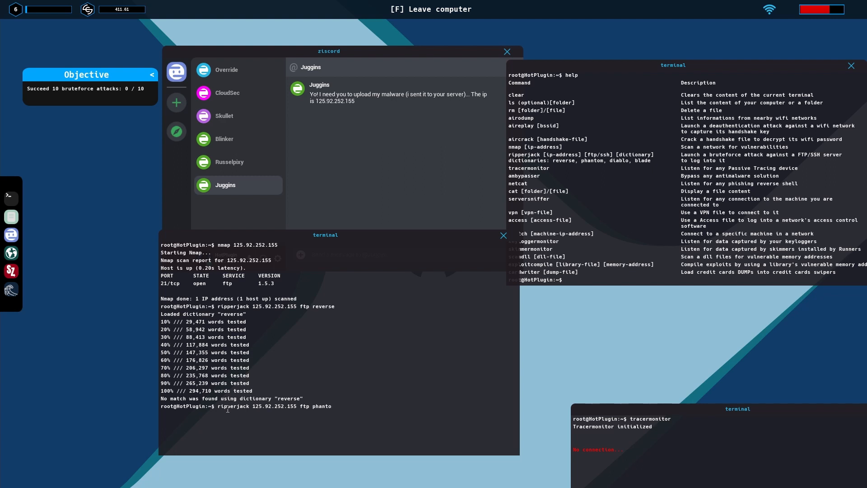
pyautogui.write('m')
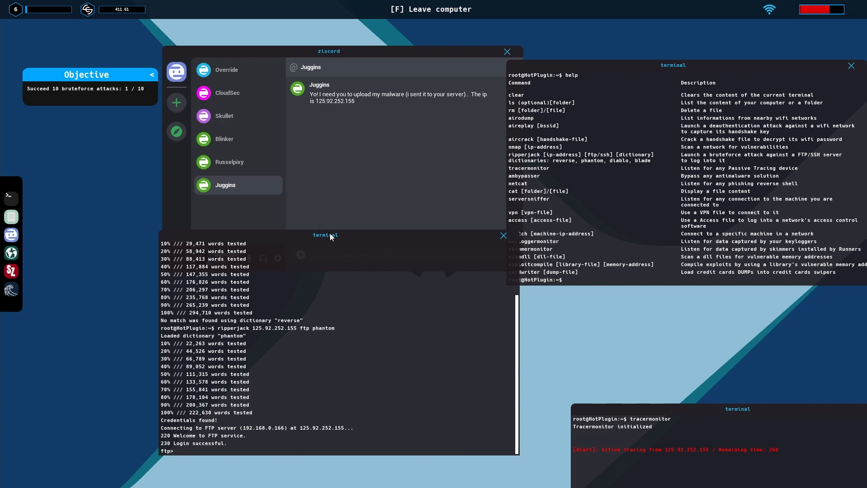
pyautogui.moveTo(325, 235); pyautogui.dragTo(333, 170)
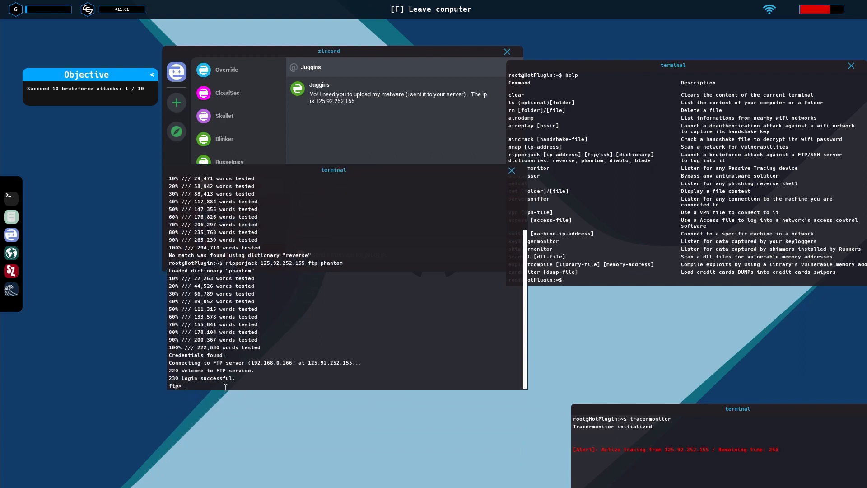
# Try 'ls' at the ftp prompt (rejected), then run 'help' to list supported commands dir, get, put, cat, quit
pyautogui.write('ls')
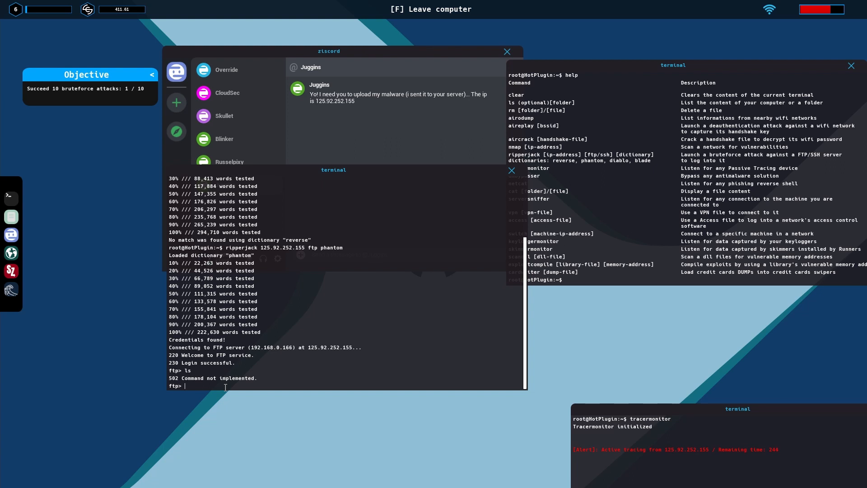
pyautogui.moveTo(334, 170); pyautogui.dragTo(265, 170)
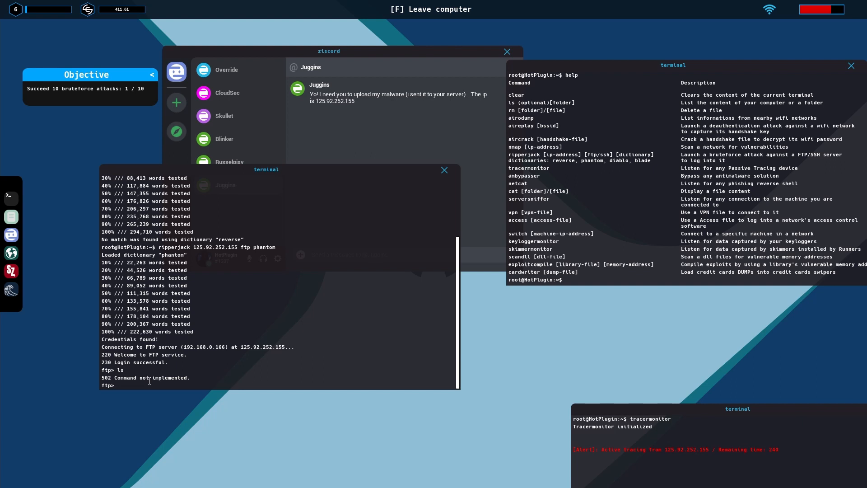
pyautogui.write('help')
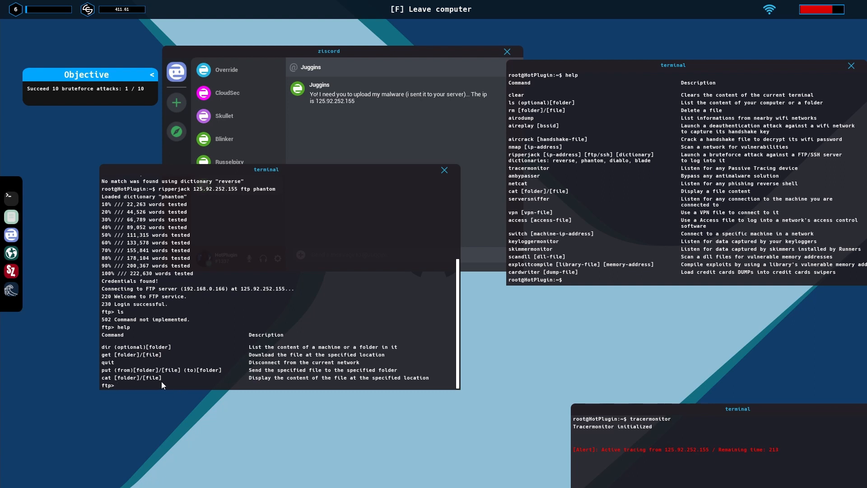
# List the FTP server's folders with 'dir' and the files in downloads with 'dir downloads'
pyautogui.write('dir')
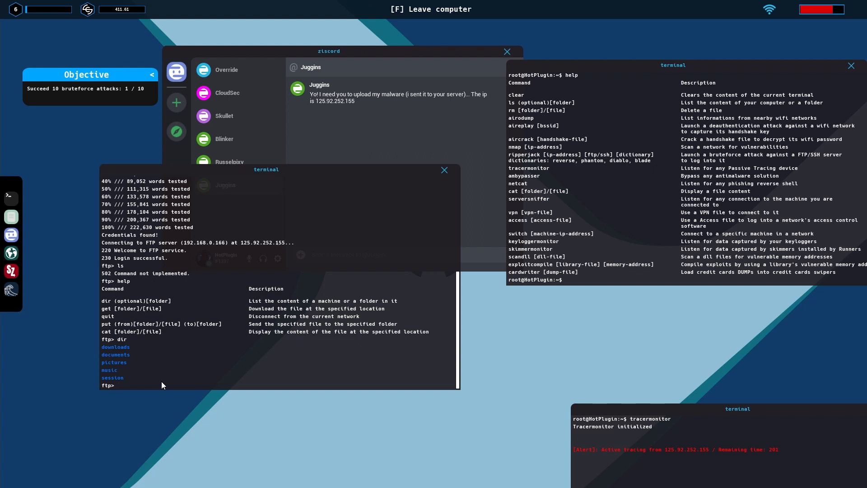
pyautogui.write('dir')
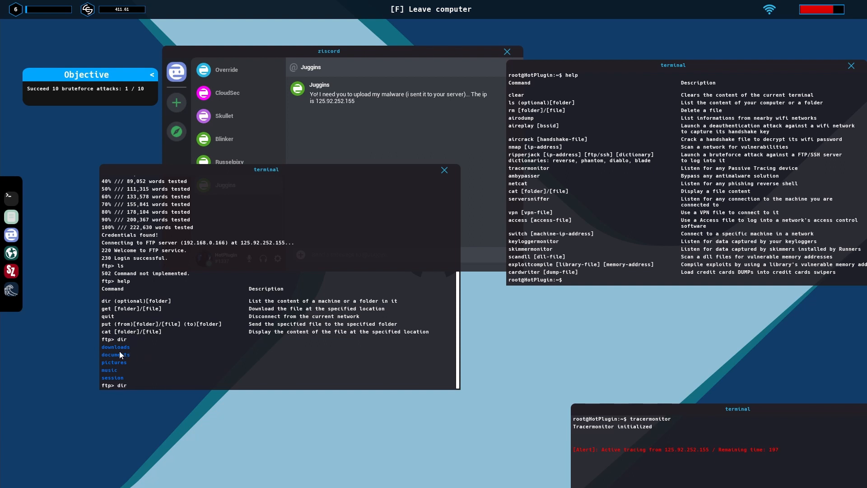
pyautogui.doubleClick(116, 347)
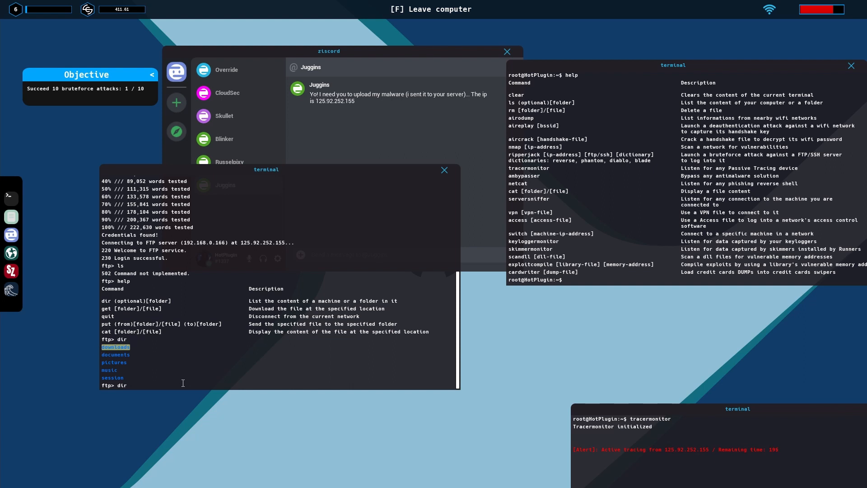
pyautogui.write('dir downloads')
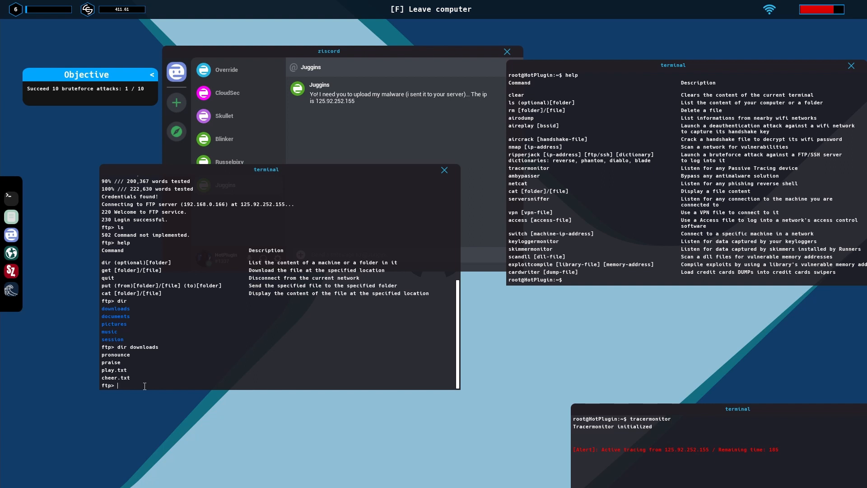
# Start a 'cat' command, then show the local malware folder containing Juggins_malware in Serverzilla
pyautogui.write('cs')
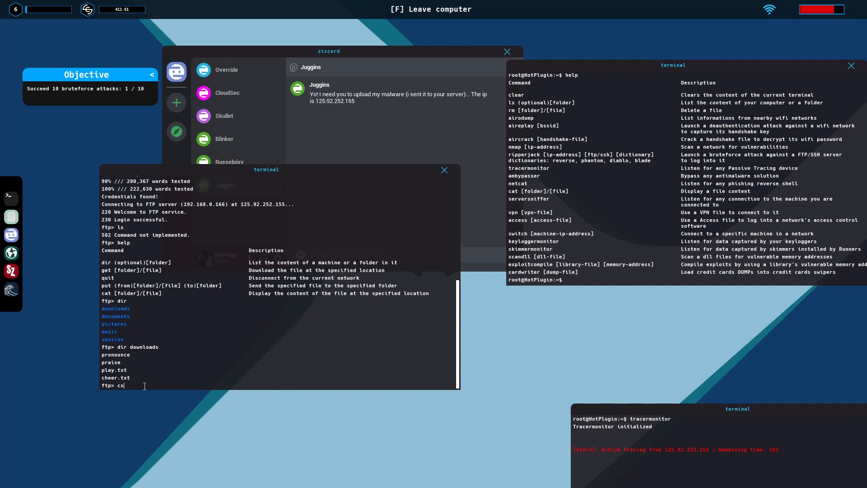
pyautogui.write('a')
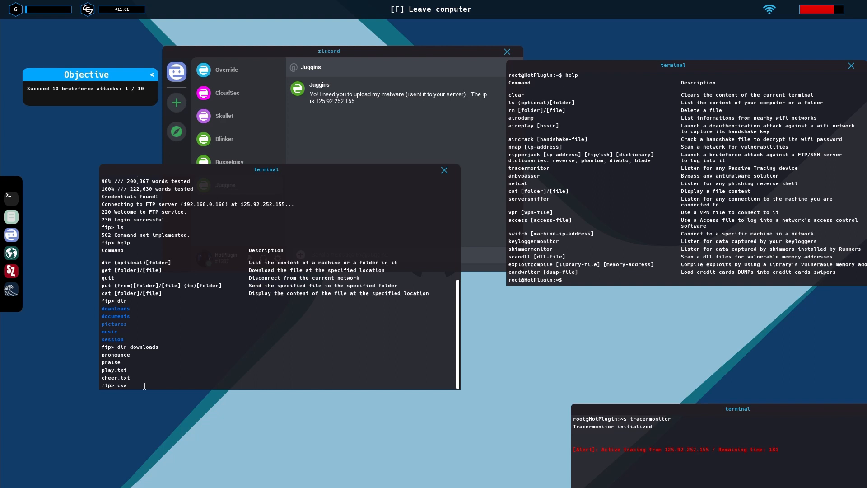
pyautogui.write('cat')
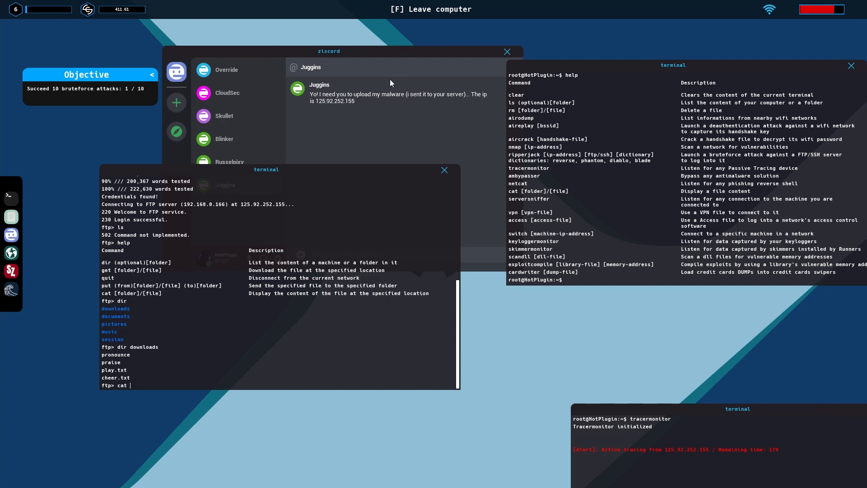
pyautogui.moveTo(195, 262)
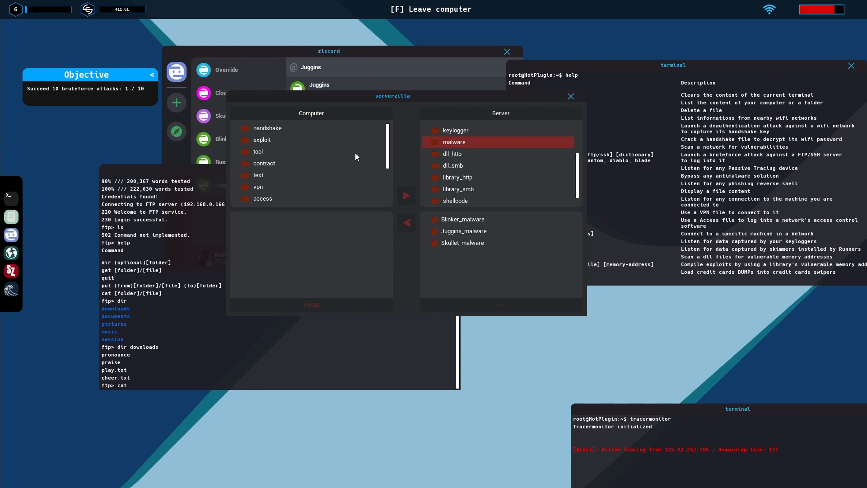
pyautogui.click(406, 222)
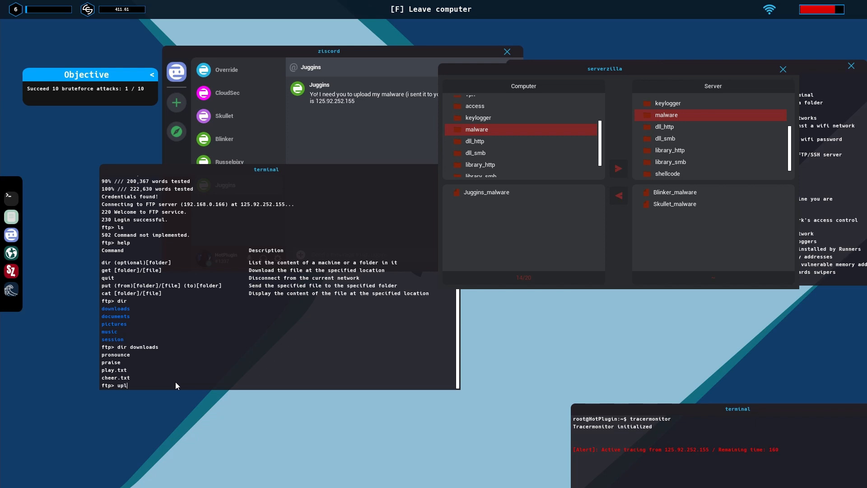
# Attempt 'upload malware/Juggins_malware music', which the FTP server rejects as not implemented
pyautogui.write('oade')
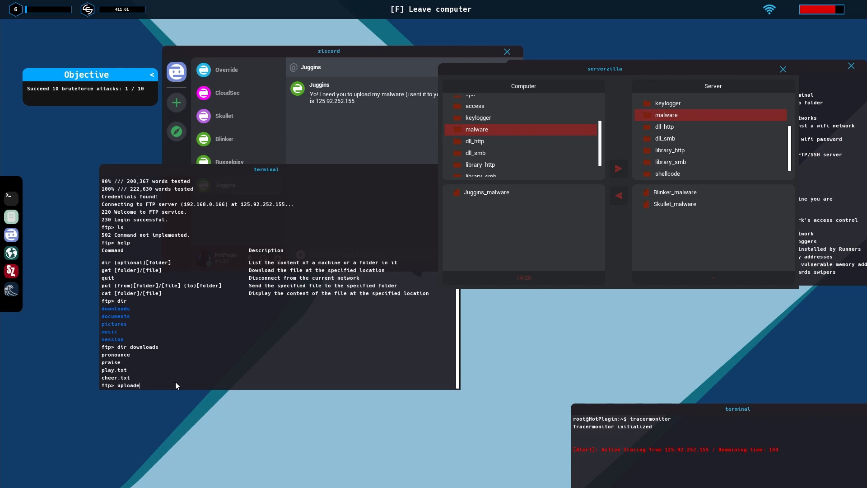
pyautogui.write('malware')
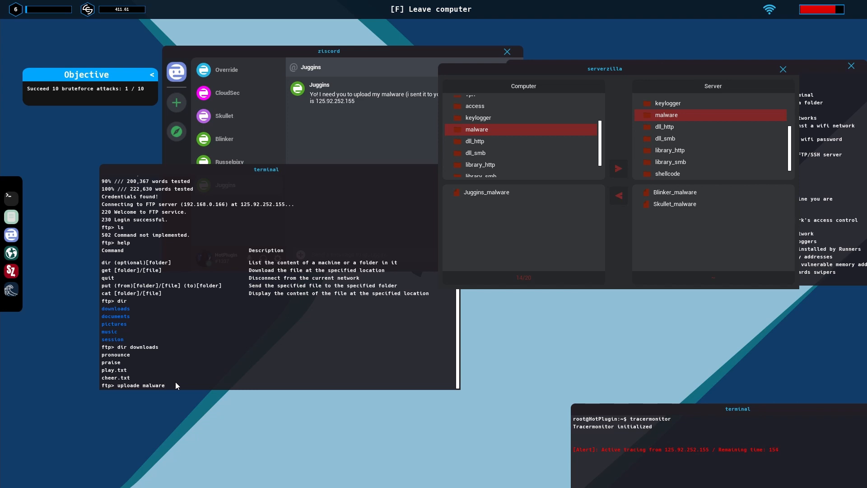
pyautogui.write('/')
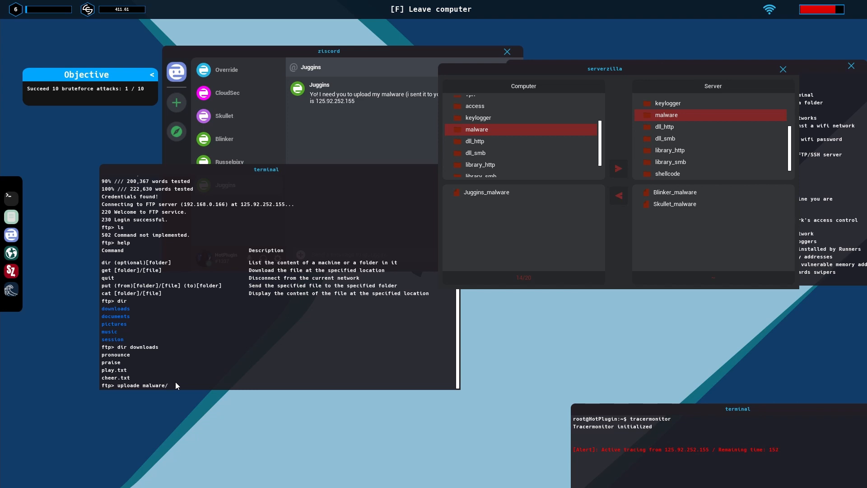
pyautogui.write('Ju')
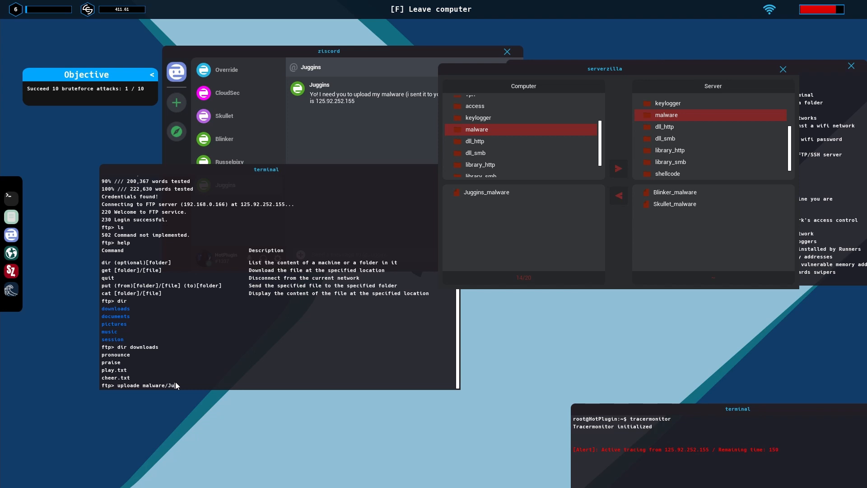
pyautogui.write('ggins')
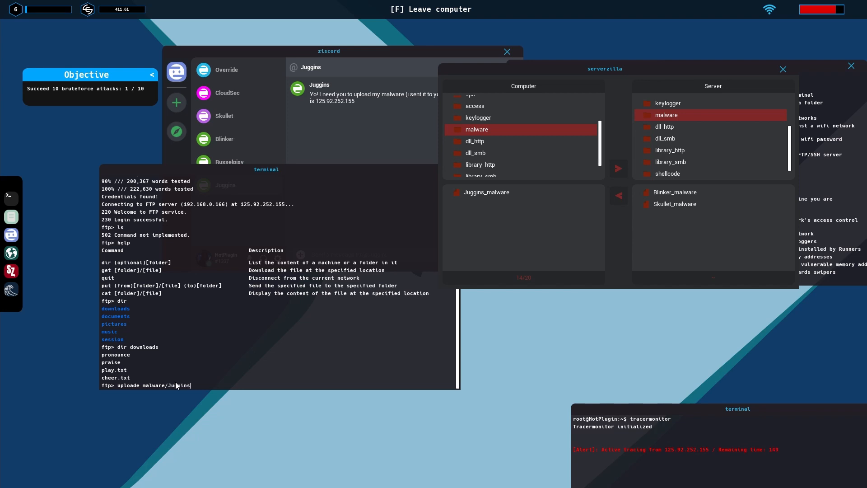
pyautogui.write('_malware music')
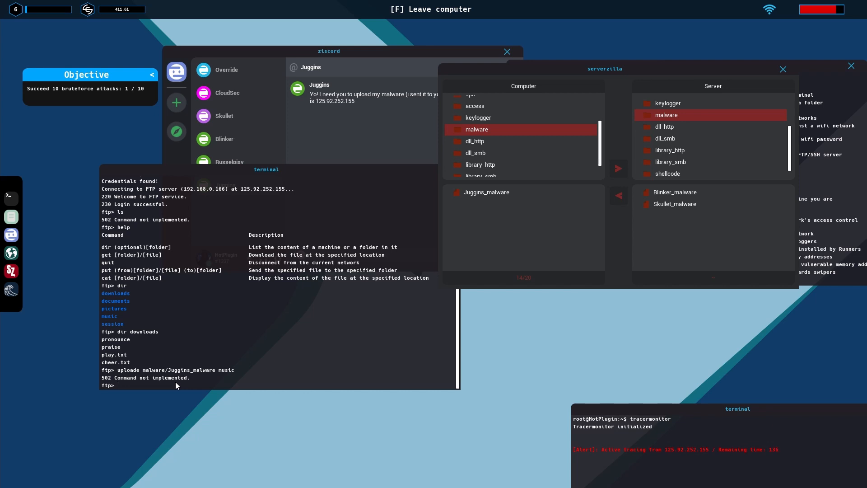
pyautogui.moveTo(171, 286)
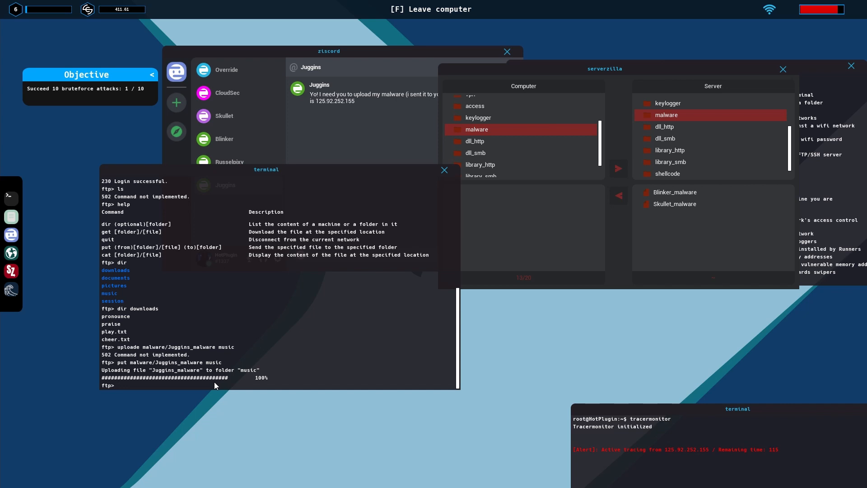
# Re-list with 'dir' and print downloads/play.txt with cat
pyautogui.write('dir')
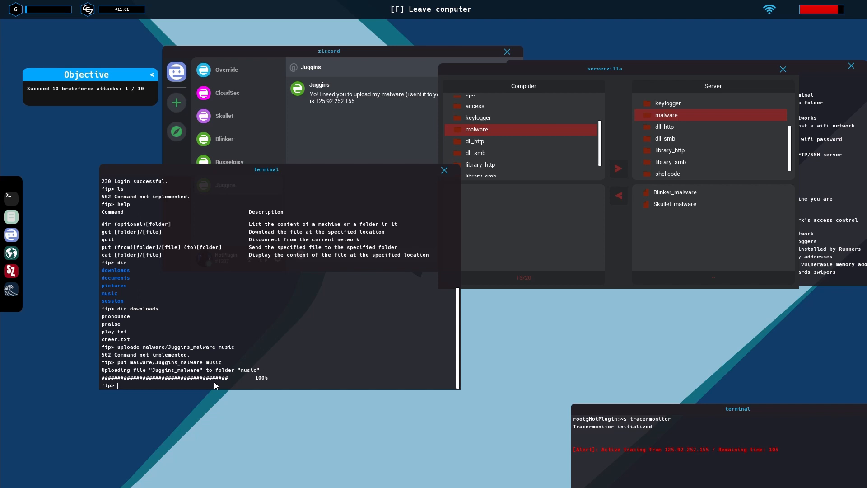
pyautogui.write('cat')
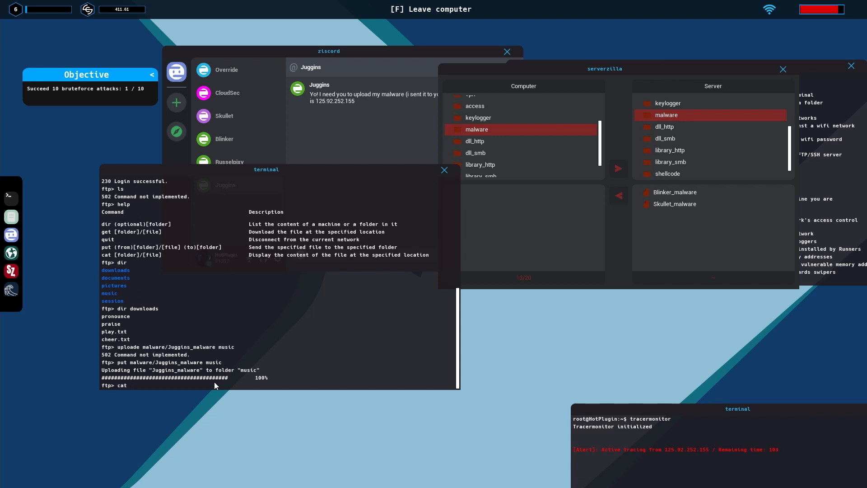
pyautogui.write('downloads')
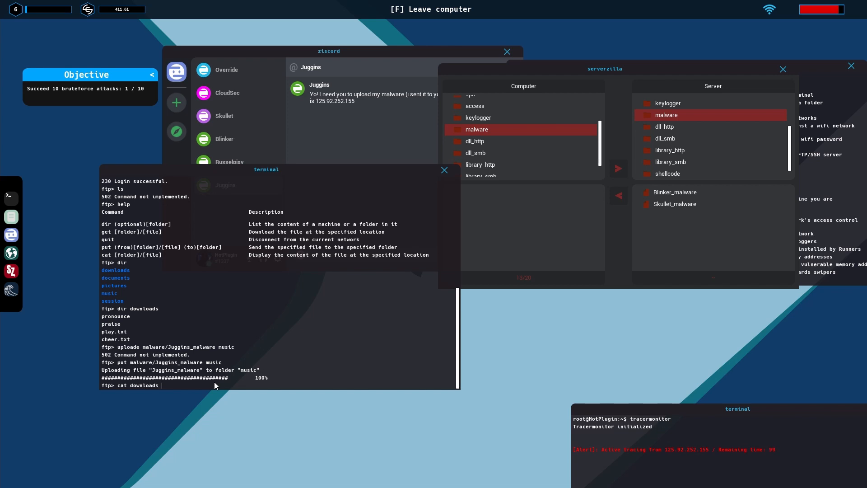
pyautogui.write('/')
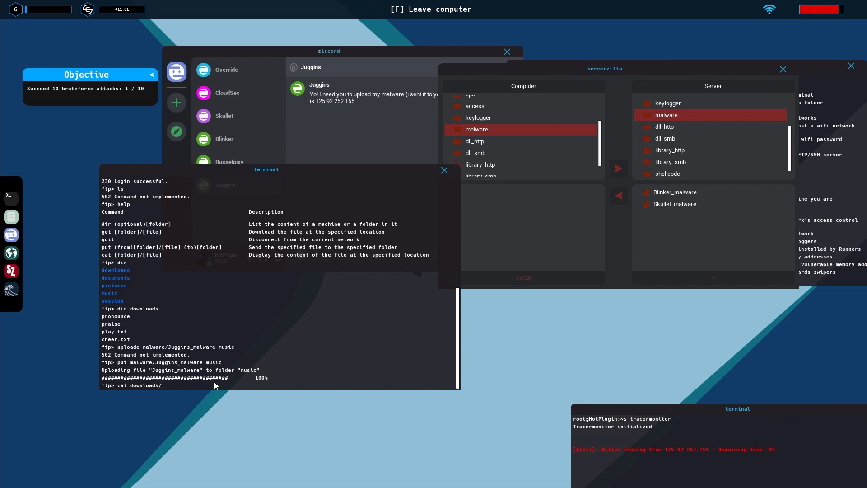
pyautogui.doubleClick(112, 332)
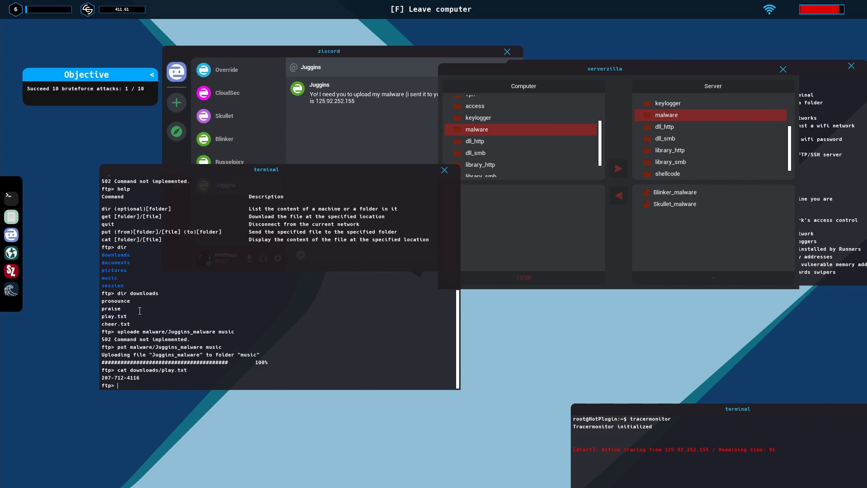
pyautogui.write('cat downloads/play.txt')
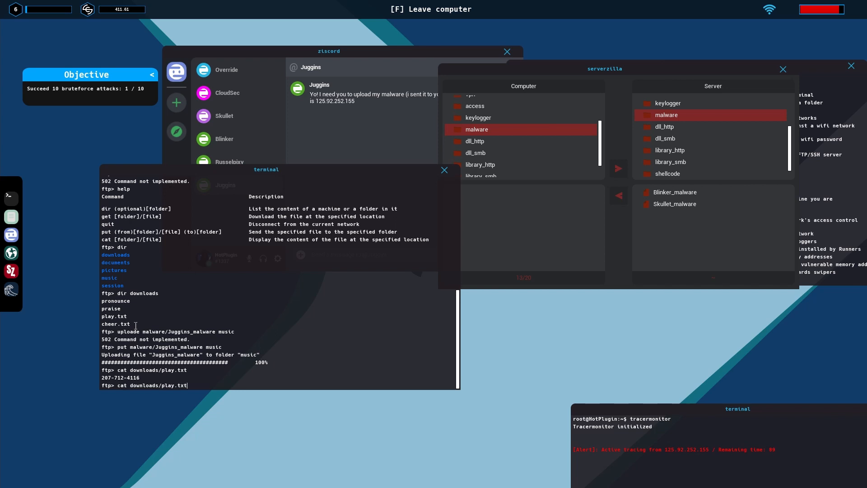
# Print downloads/cheer.txt with cat, revealing a username and password
pyautogui.doubleClick(175, 386)
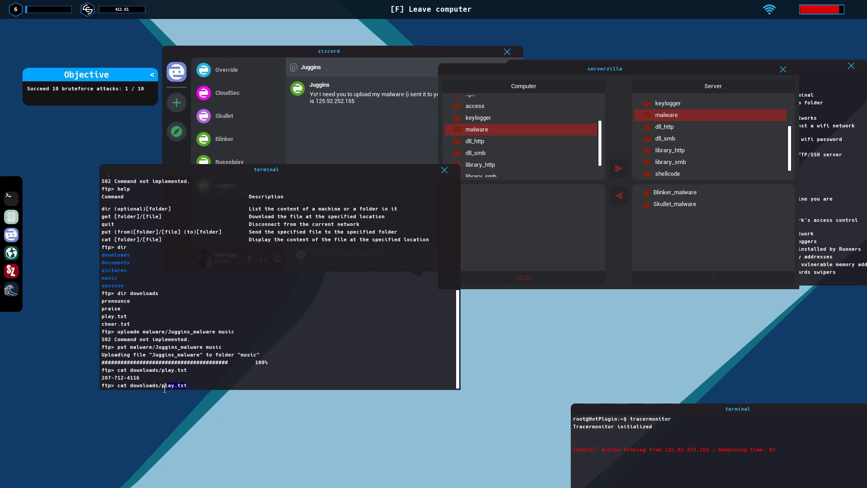
pyautogui.write('pcheer.txt')
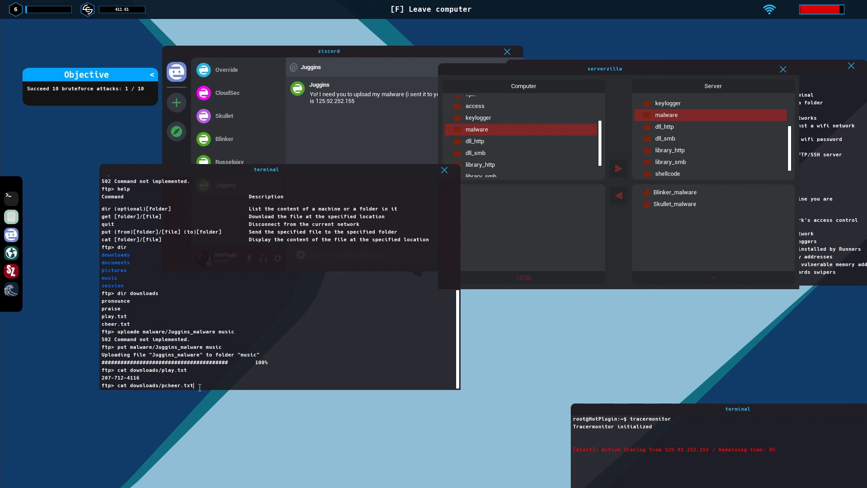
pyautogui.press('Backspace')
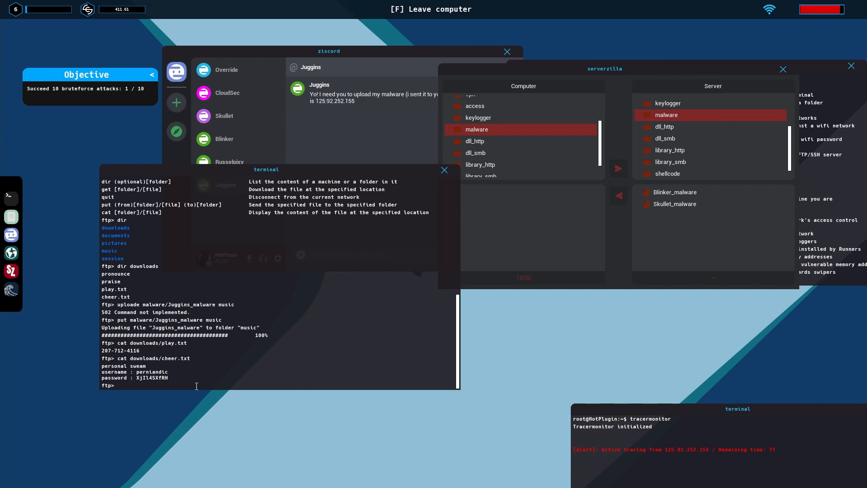
pyautogui.moveTo(272, 276)
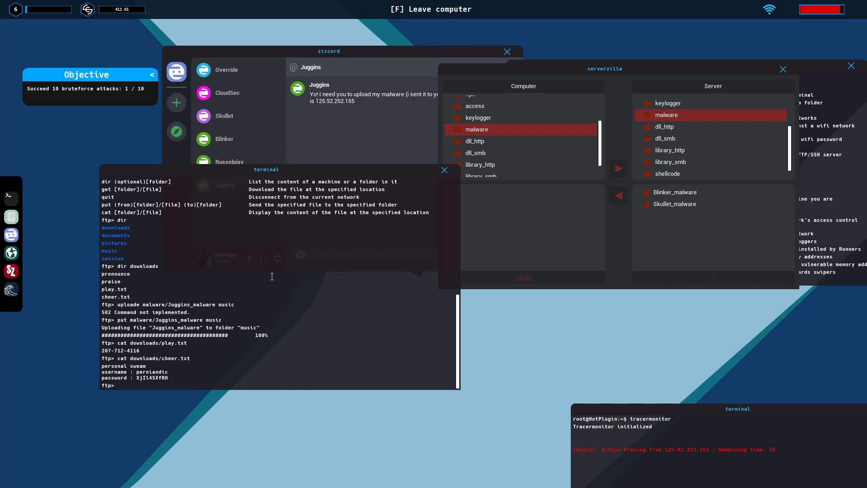
# Download downloads/cheer.txt with 'get', check help, then try 'exit' which is rejected
pyautogui.write('cat downloads/cheer.txt')
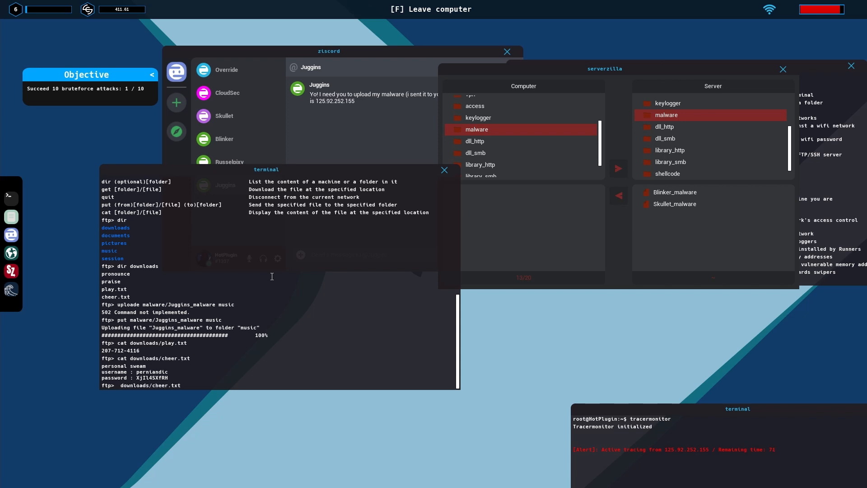
pyautogui.write('get')
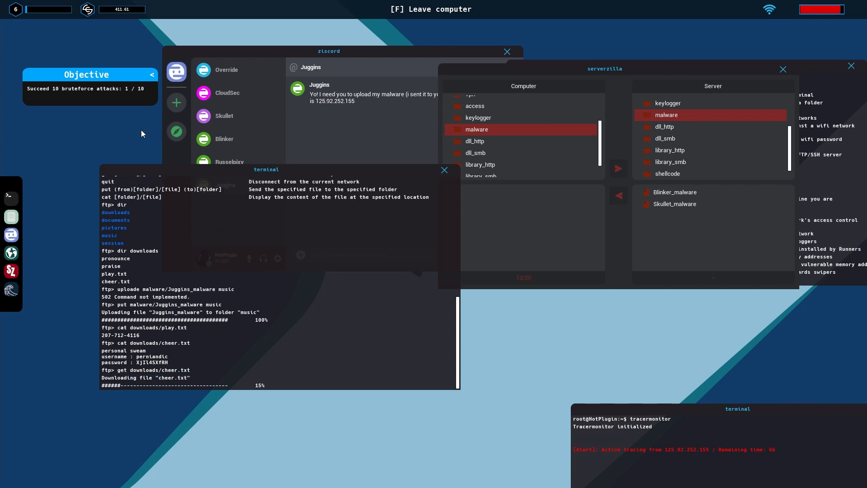
pyautogui.write('help')
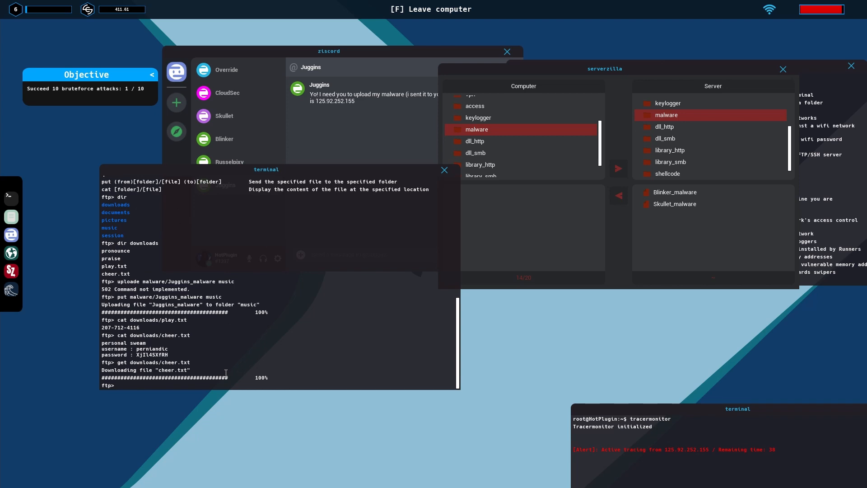
pyautogui.write('exitr')
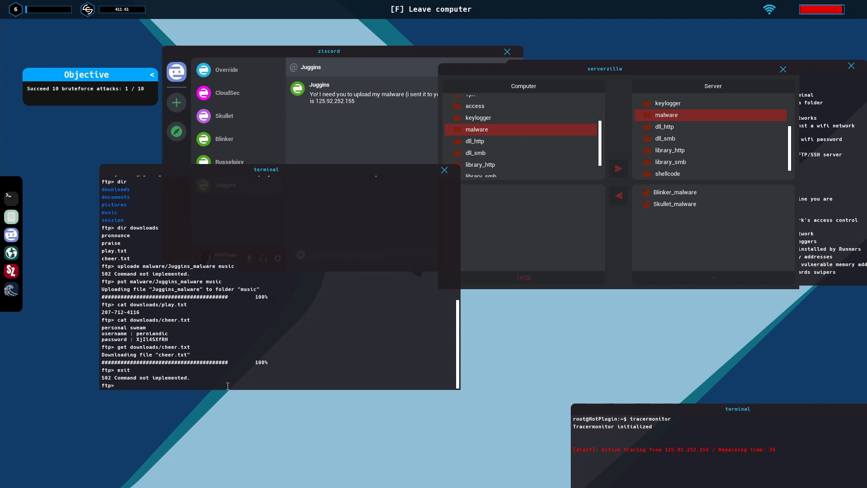
# Disconnect from the FTP server, confirm the Juggins contract completed in ziscord, and close the chat window
pyautogui.write('disco')
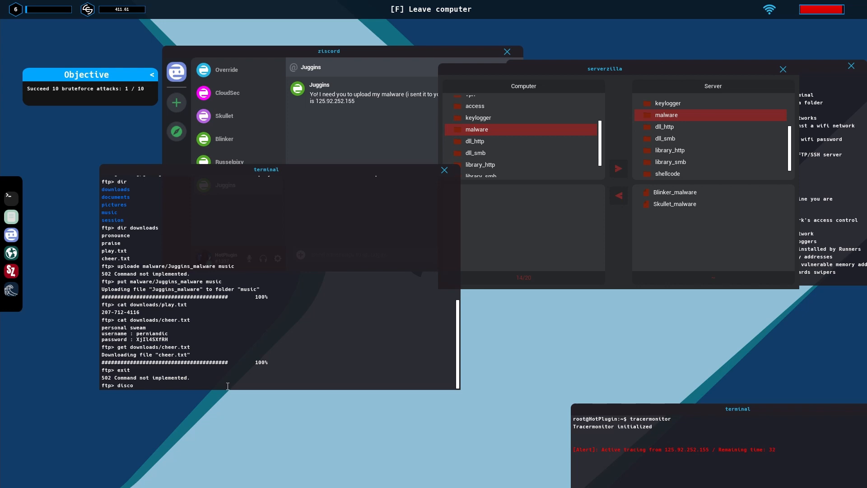
pyautogui.click(444, 170)
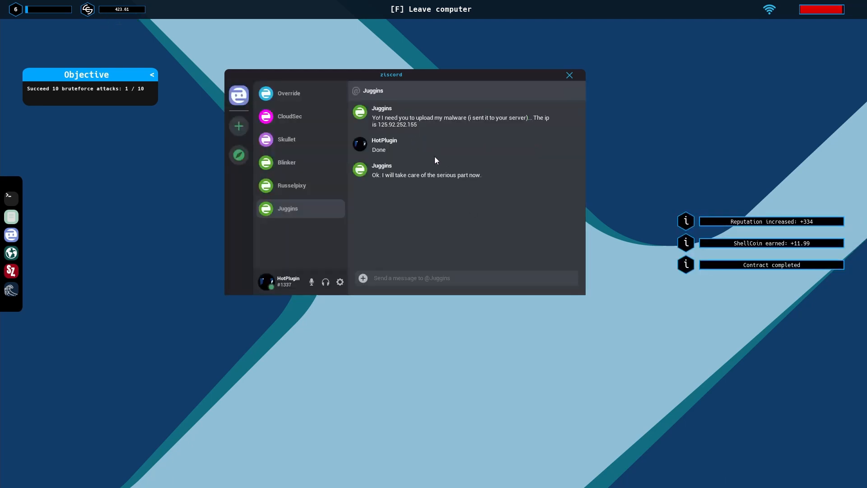
pyautogui.click(569, 75)
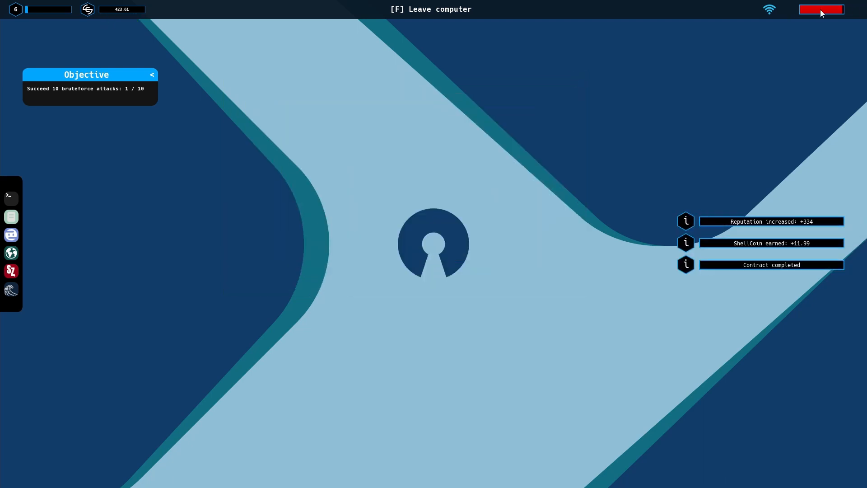
pyautogui.moveTo(526, 107)
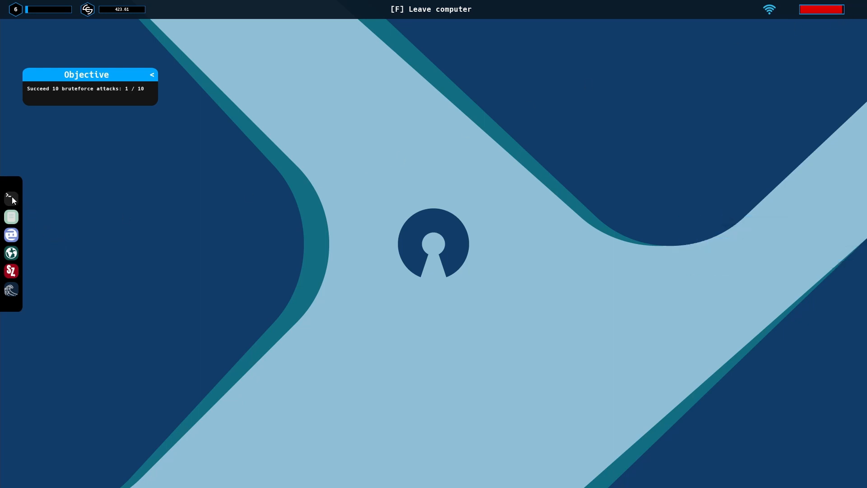
pyautogui.moveTo(15, 209)
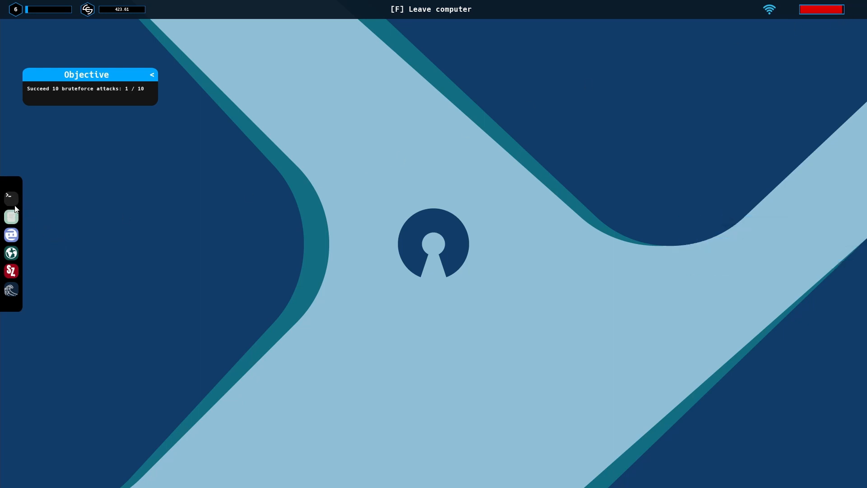
pyautogui.moveTo(121, 205)
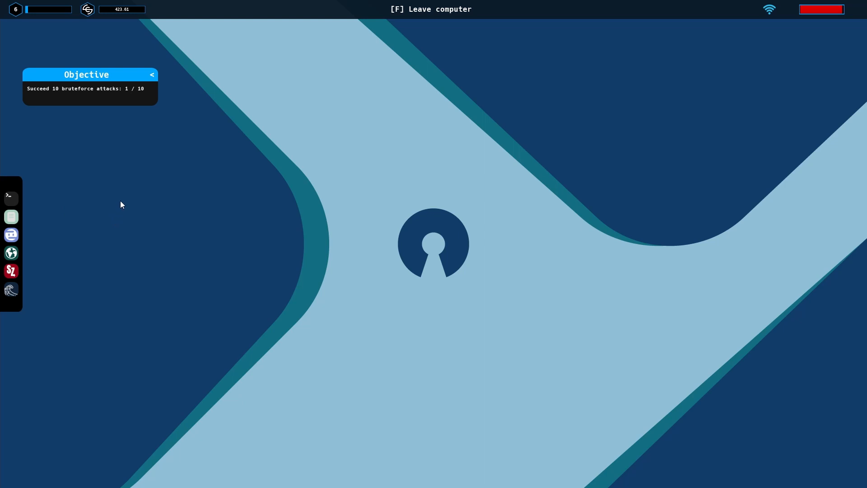
pyautogui.moveTo(28, 309)
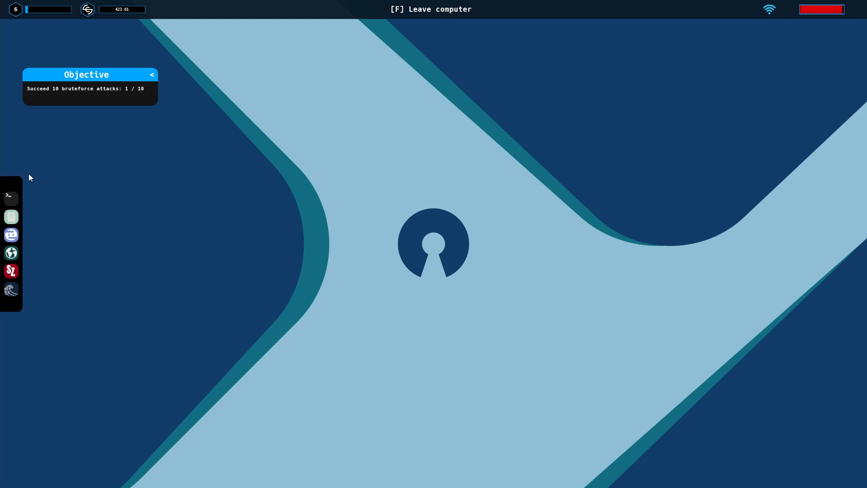
pyautogui.moveTo(90, 98)
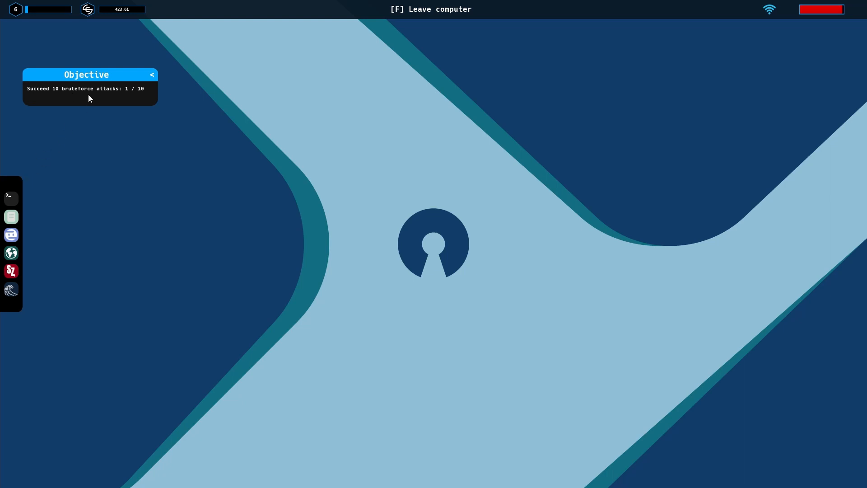
pyautogui.moveTo(109, 144)
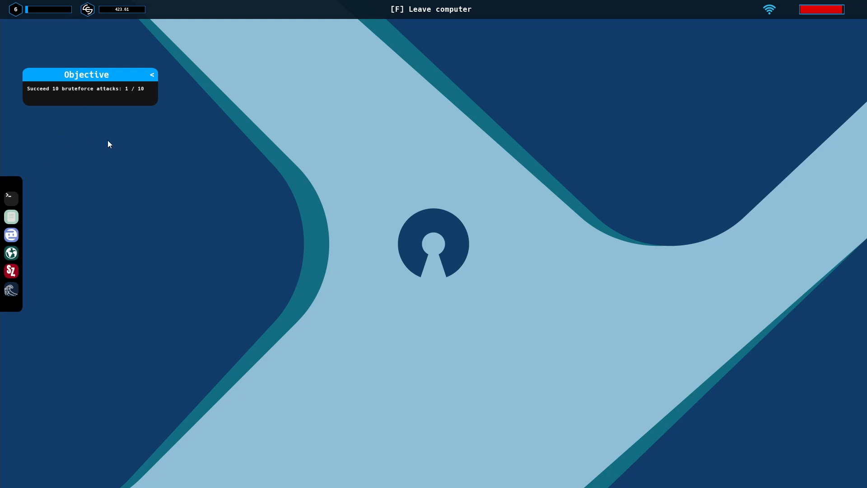
pyautogui.click(11, 196)
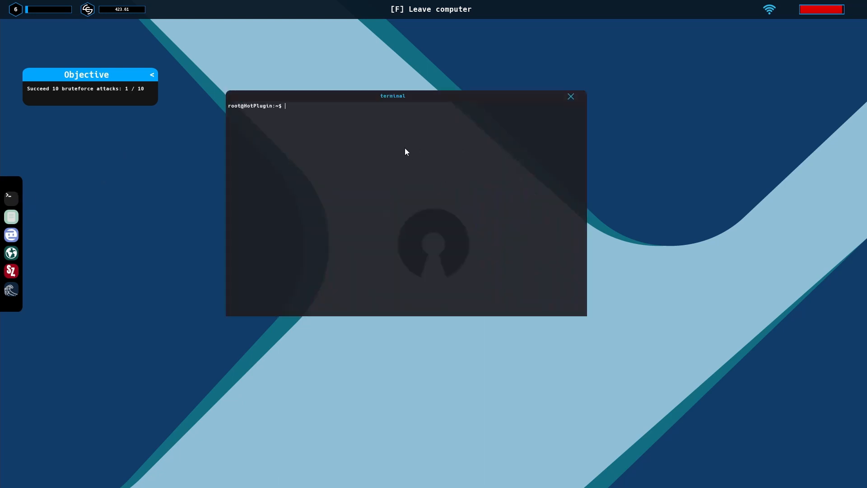
pyautogui.write('help')
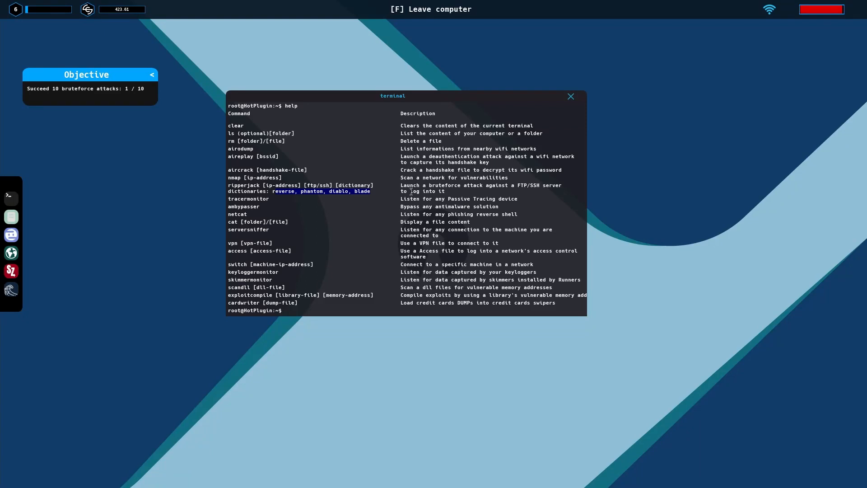
pyautogui.moveTo(571, 98)
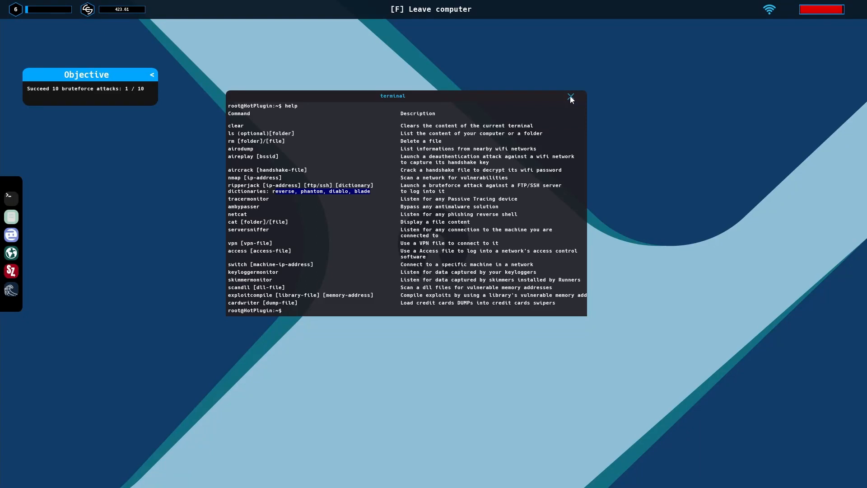
pyautogui.click(571, 97)
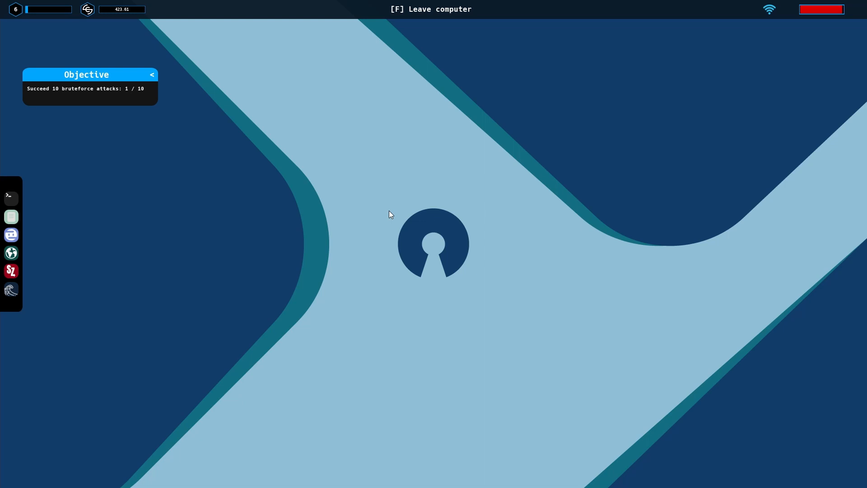
pyautogui.moveTo(642, 107)
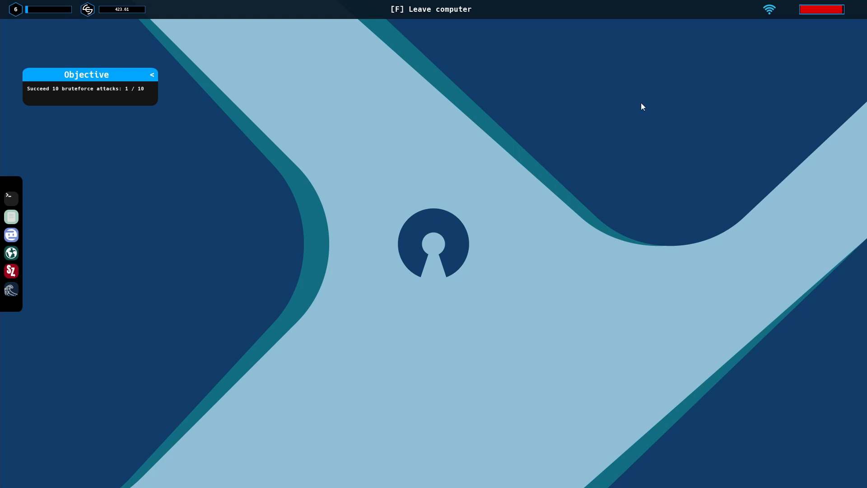
pyautogui.moveTo(560, 175)
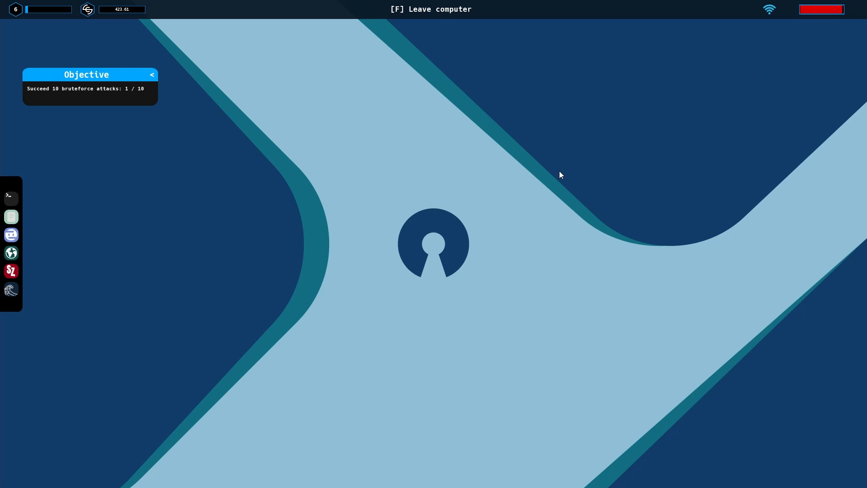
pyautogui.moveTo(550, 182)
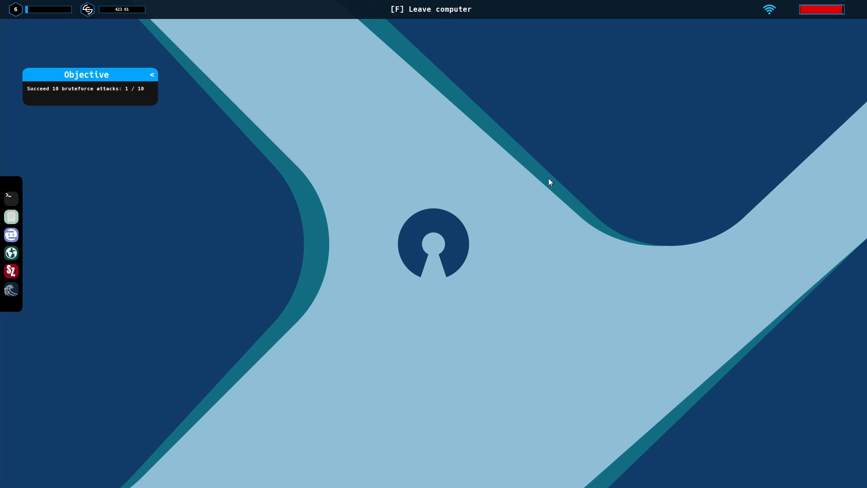